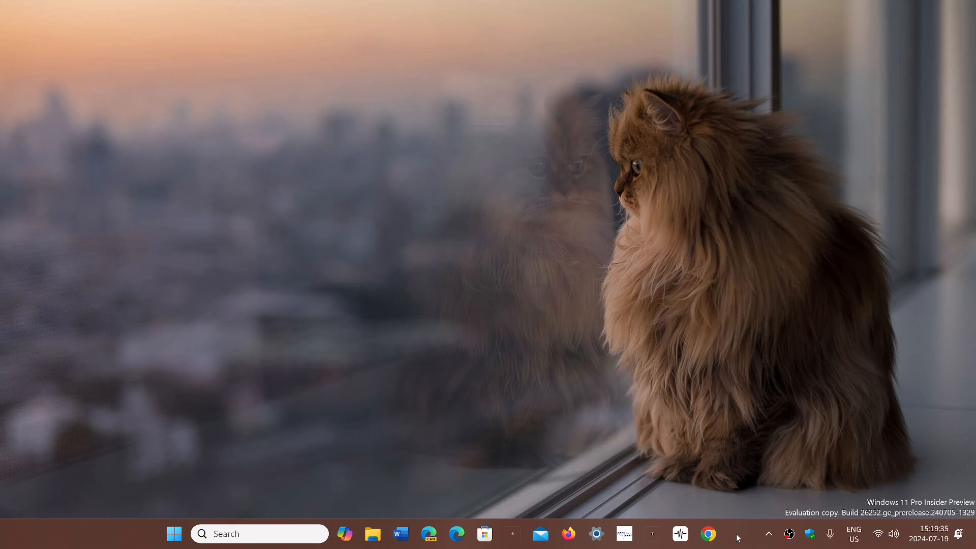
mouse_move(316, 365)
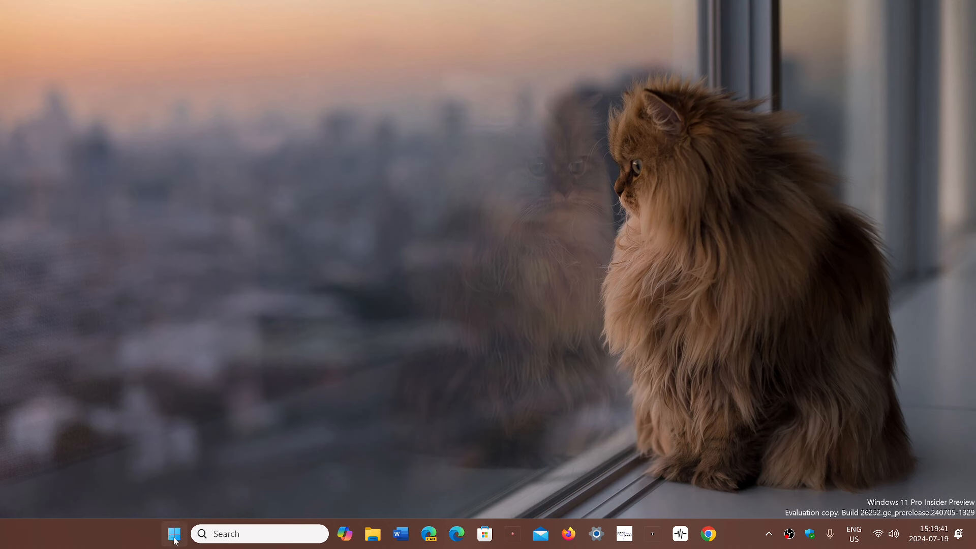
- Bring the Chrome window with La Presse and the weather tab to the front
left_click(174, 533)
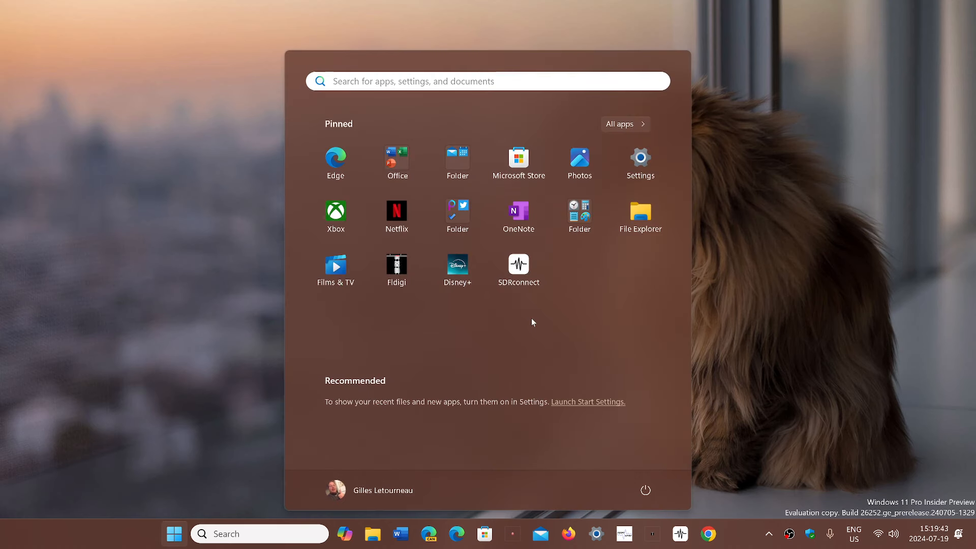
mouse_move(685, 195)
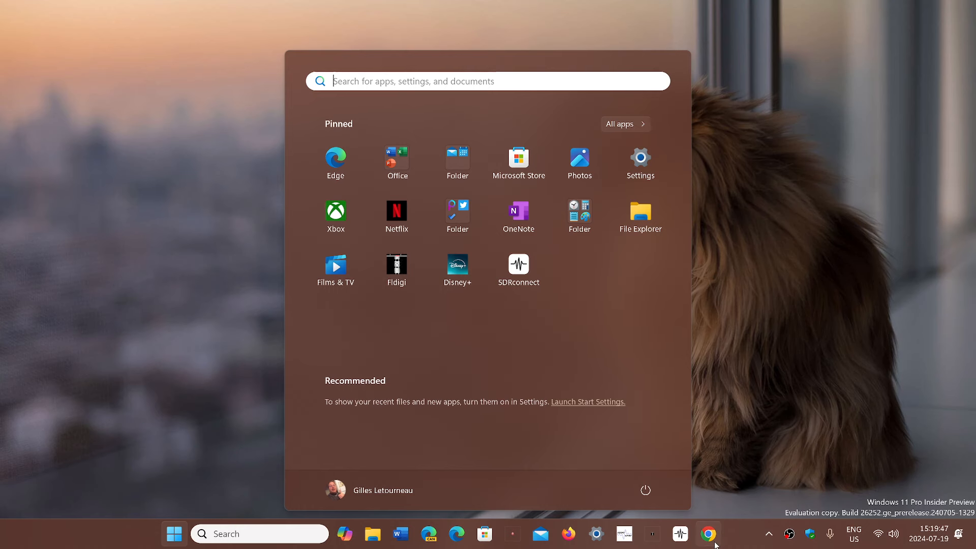
left_click(708, 534)
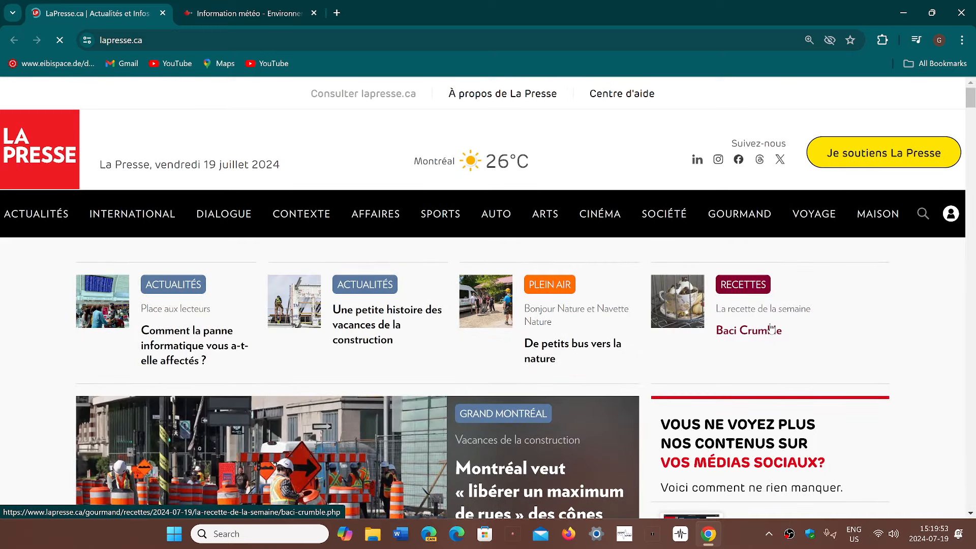
left_click(246, 13)
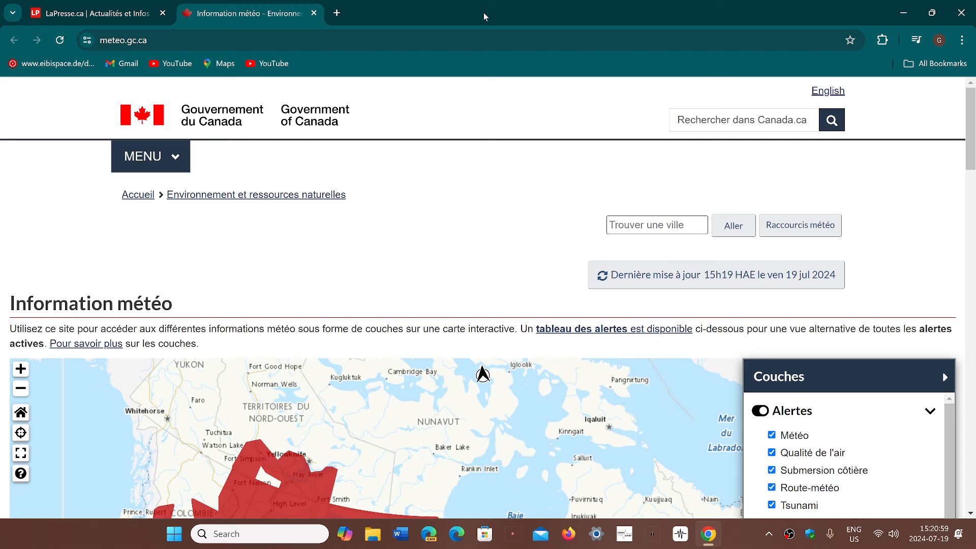
mouse_move(493, 96)
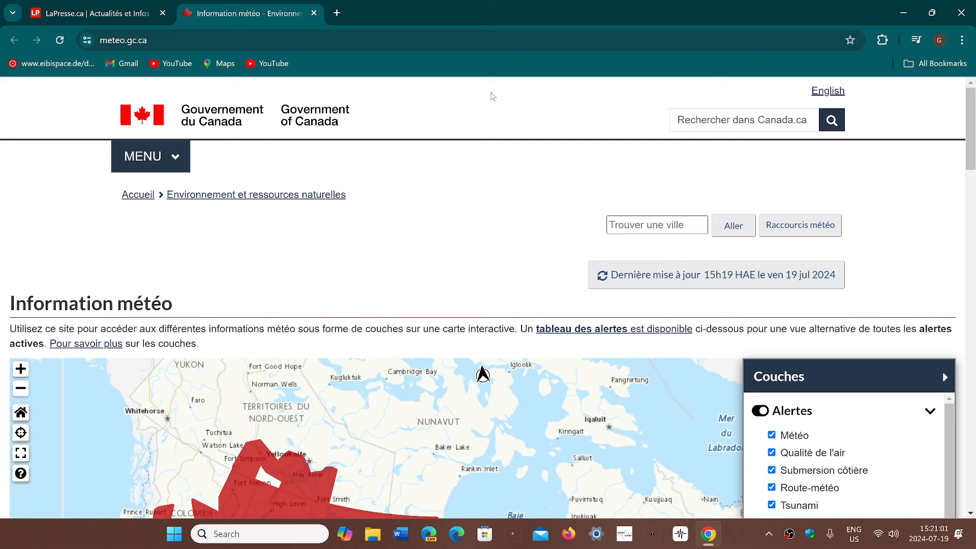
mouse_move(517, 191)
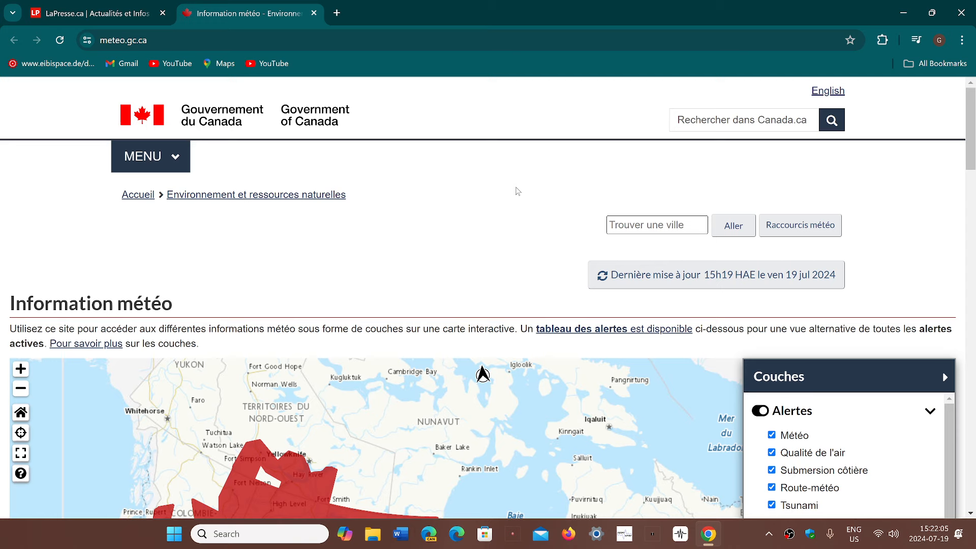
mouse_move(820, 59)
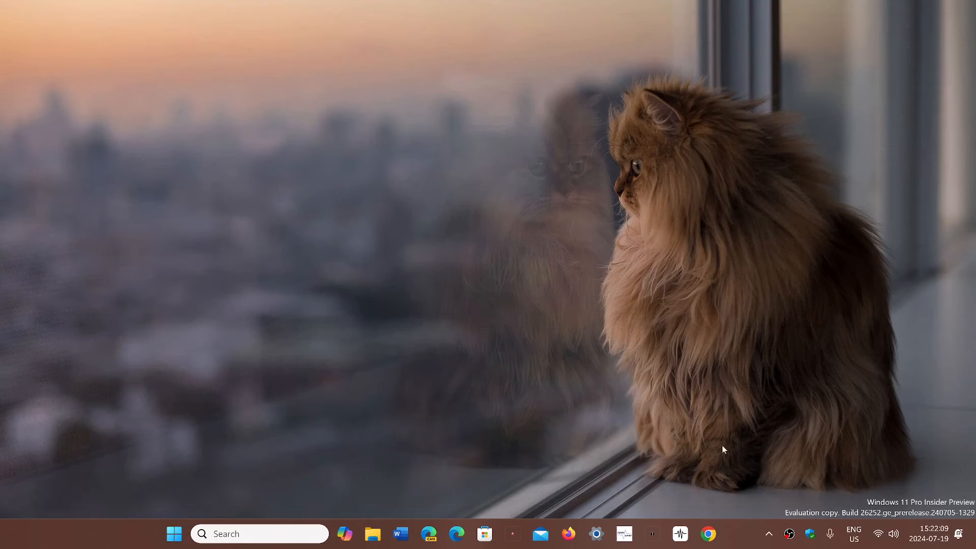
mouse_move(736, 537)
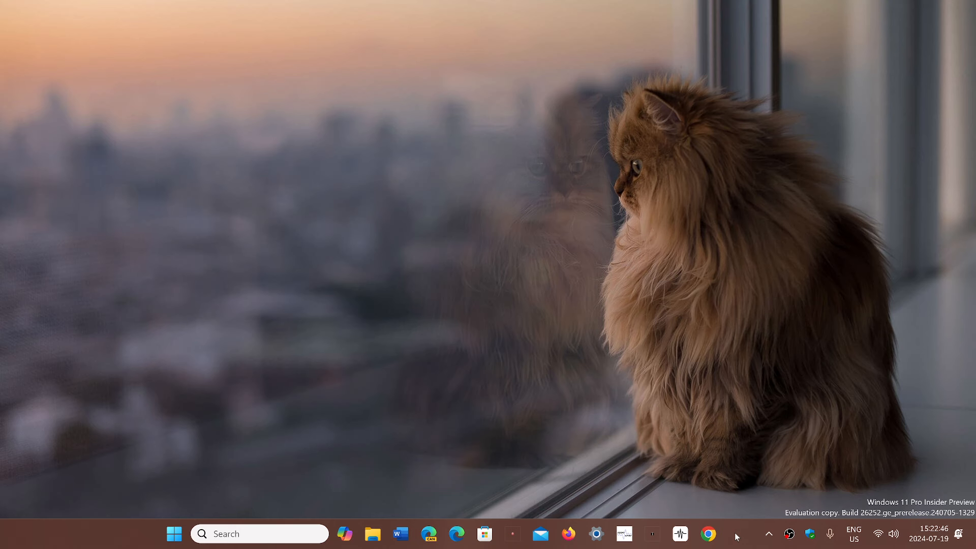
mouse_move(302, 447)
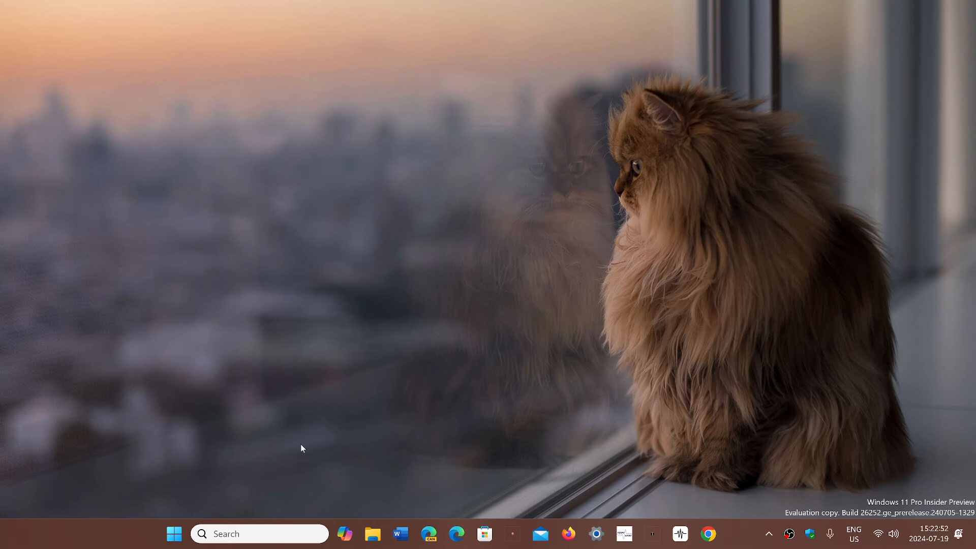
mouse_move(174, 534)
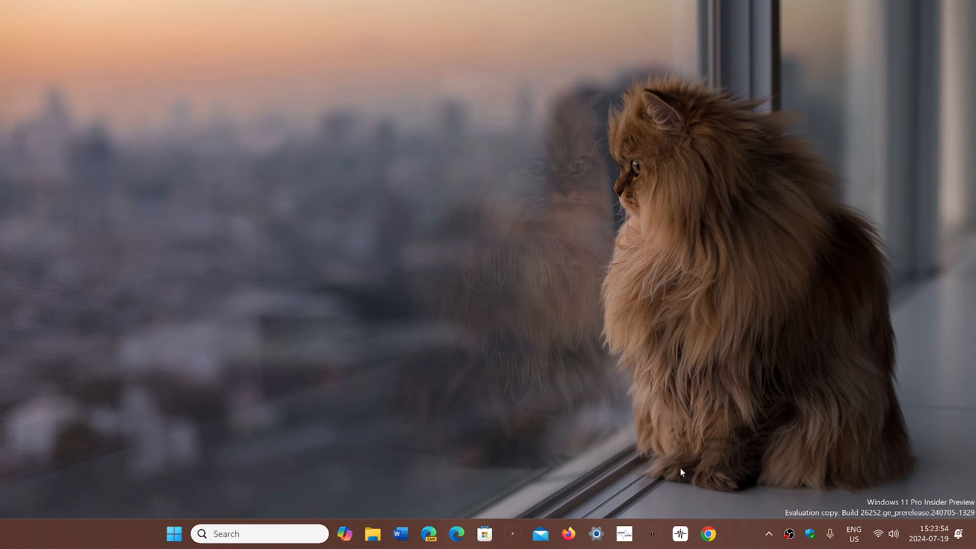
mouse_move(732, 540)
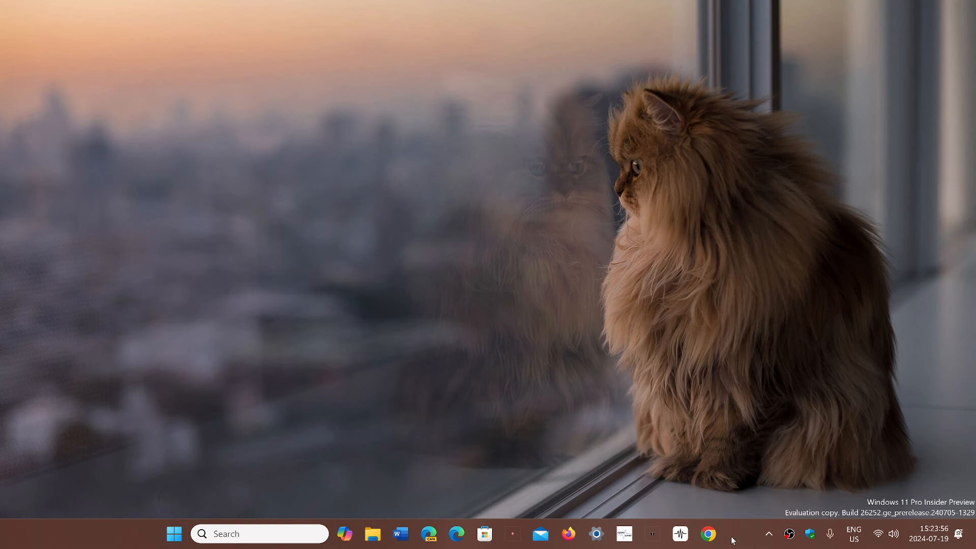